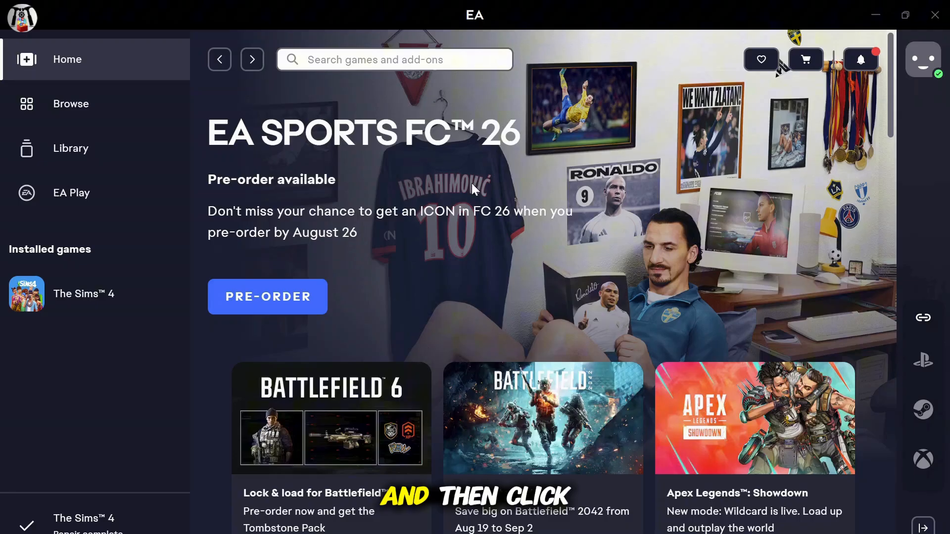
{"action": "mouse_move", "coordinate": [70, 149]}
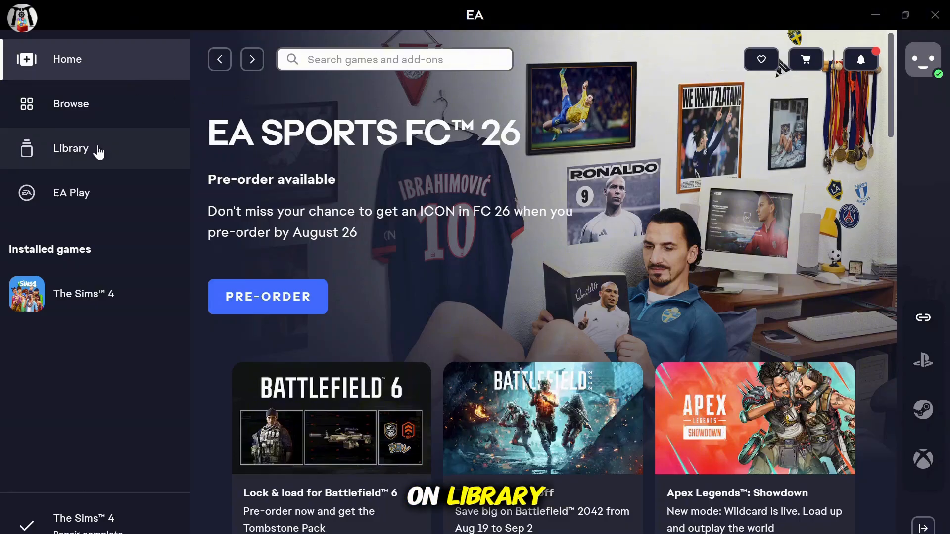
- Show the Library page listing The Sims 4 as the installed game
{"action": "left_click", "coordinate": [71, 148]}
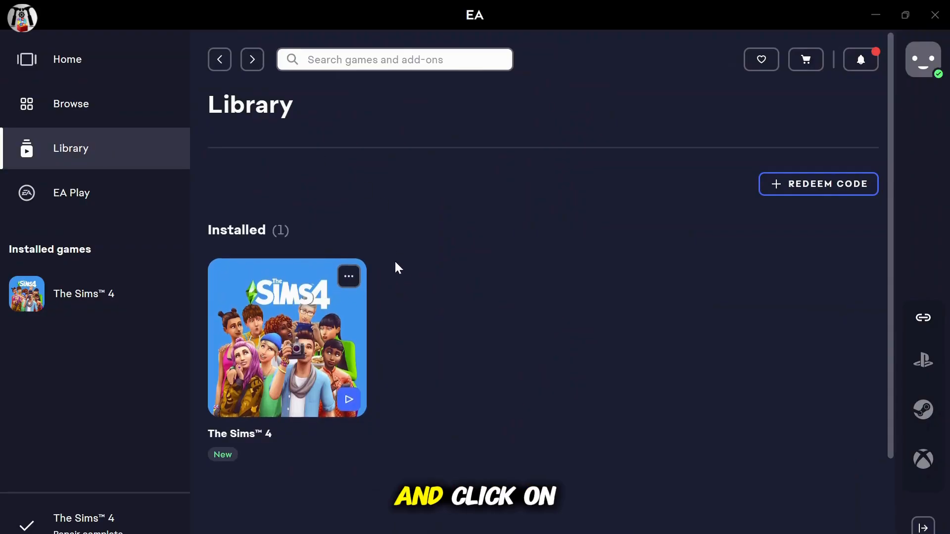
- Start a Repair of The Sims 4 from its tile options
{"action": "left_click", "coordinate": [348, 276]}
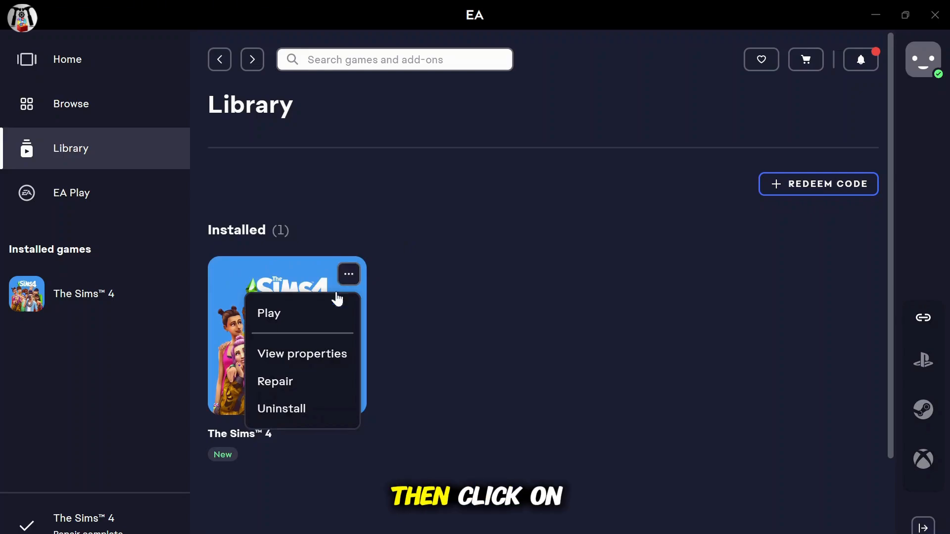
{"action": "left_click", "coordinate": [275, 381]}
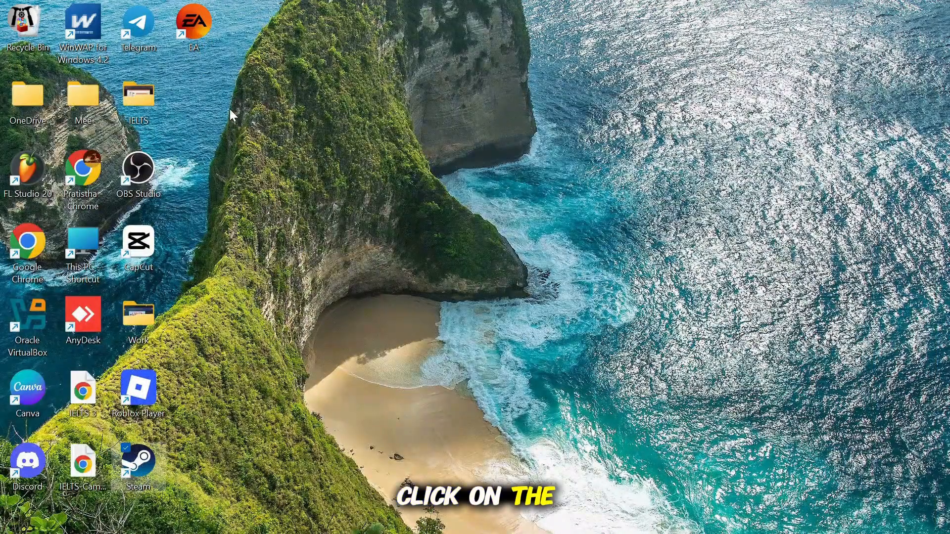
- Bring up the EA desktop shortcut's options to reach Run as administrator
{"action": "right_click", "coordinate": [193, 24]}
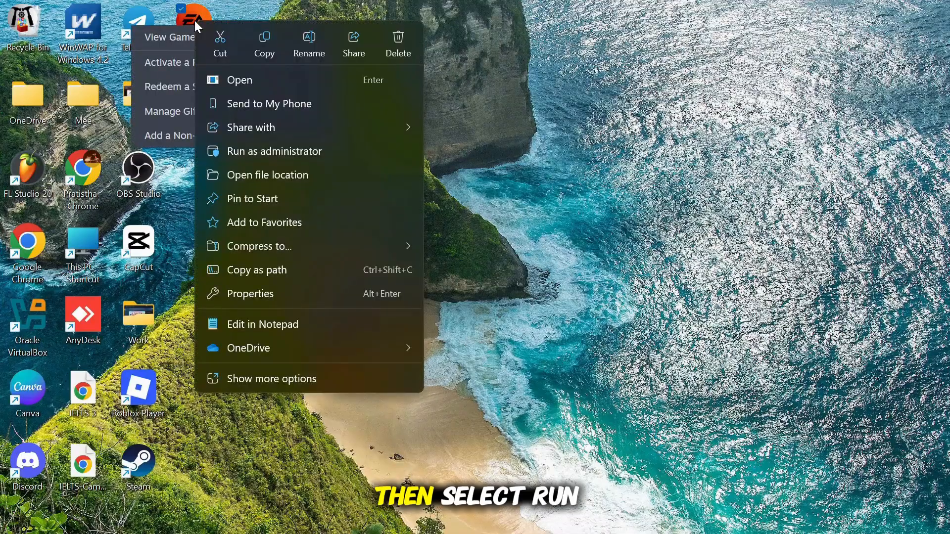
{"action": "mouse_move", "coordinate": [255, 158]}
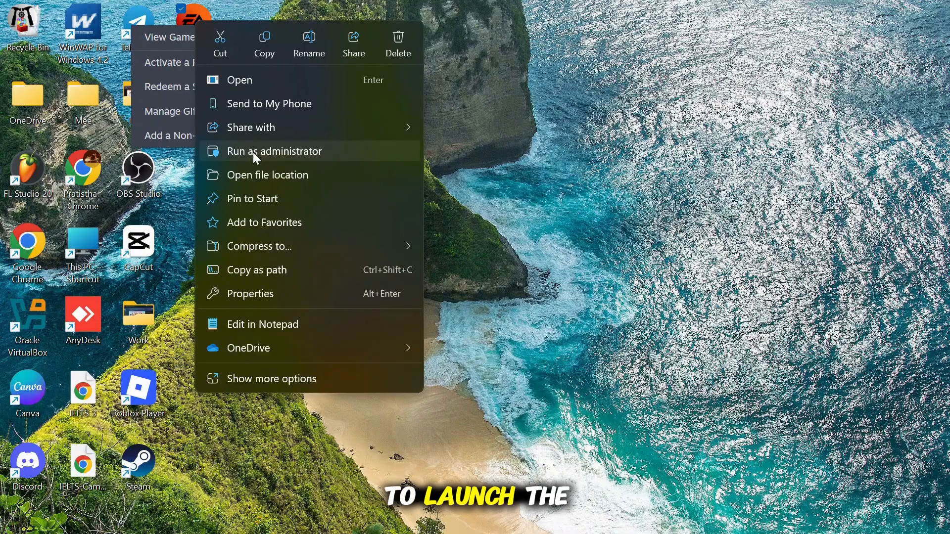
{"action": "mouse_move", "coordinate": [554, 339]}
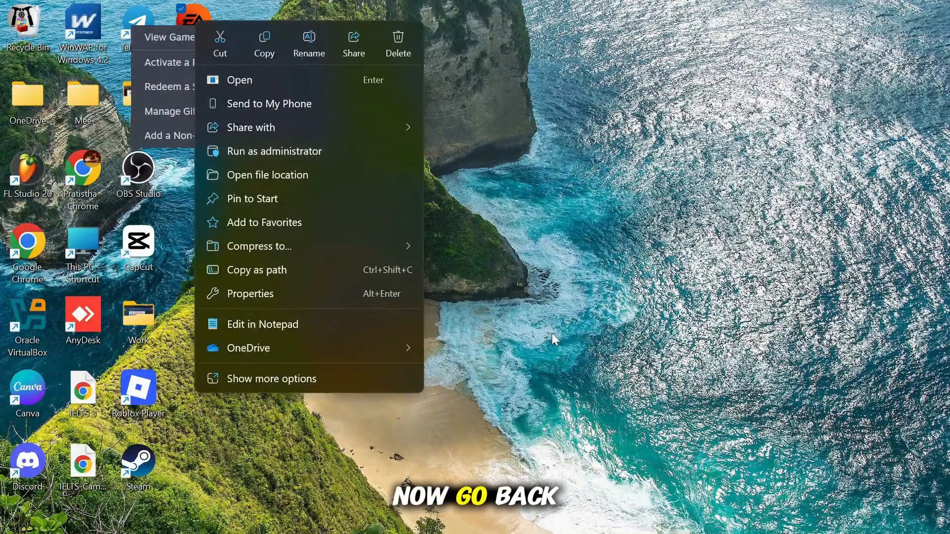